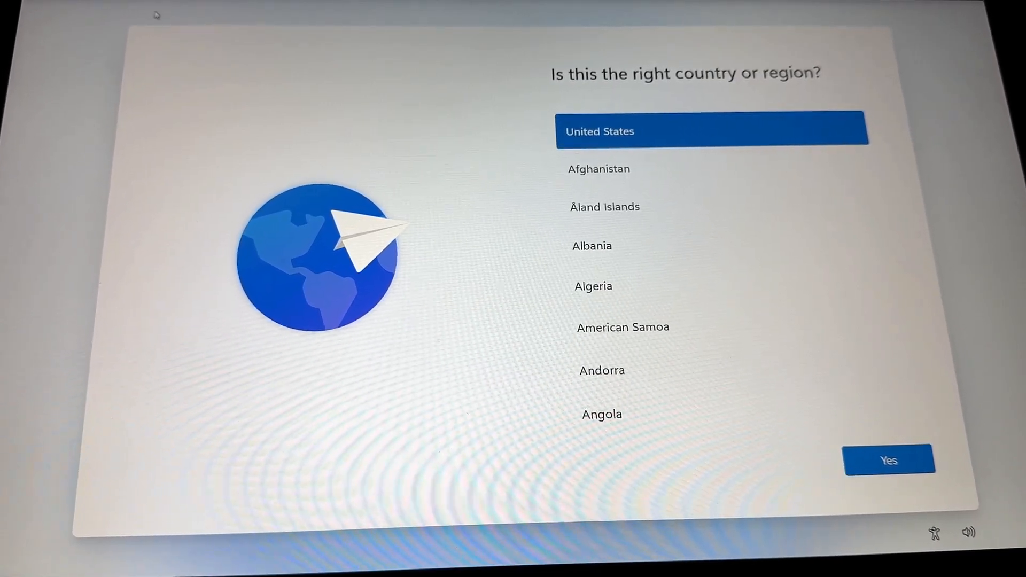
mouse_move(185, 95)
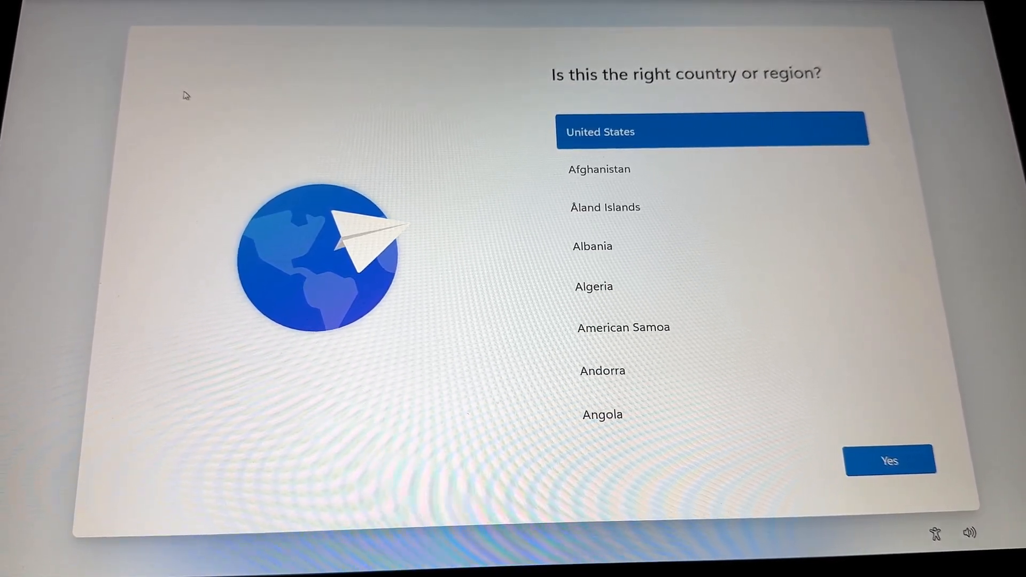
mouse_move(392, 181)
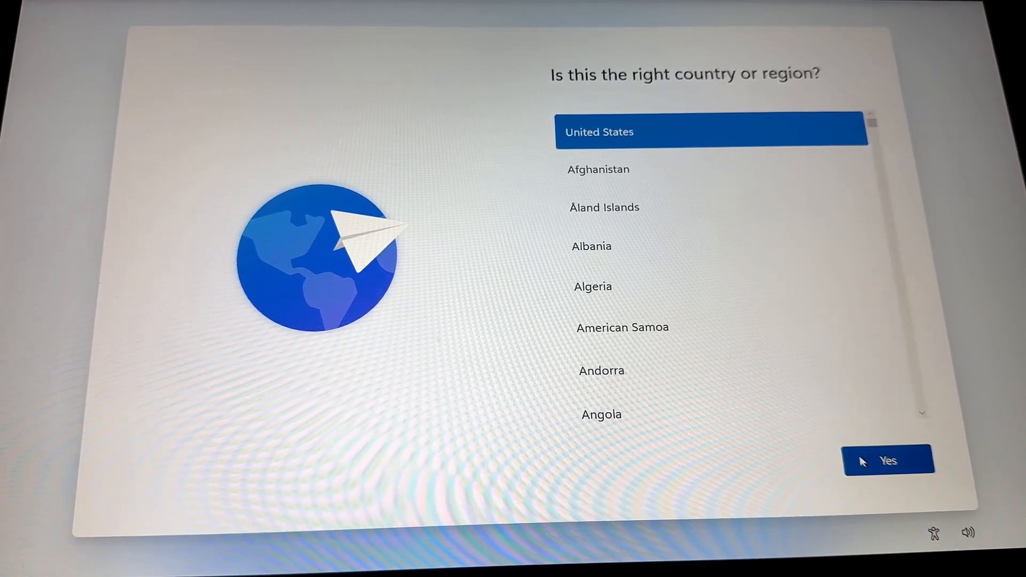
Confirm United States as the country or region.
left_click(888, 461)
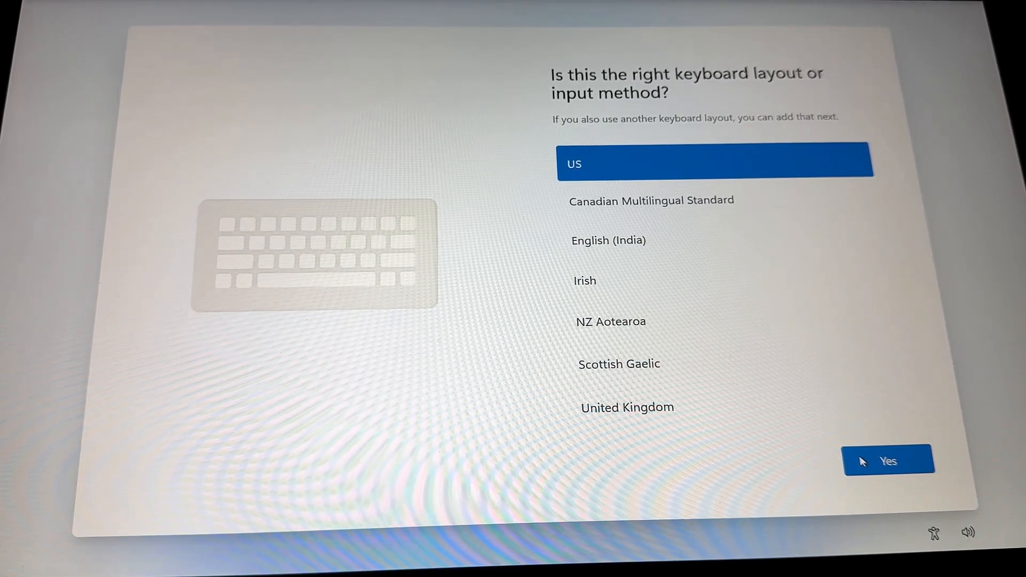
Accept the US keyboard layout and reach the network connection page.
left_click(888, 461)
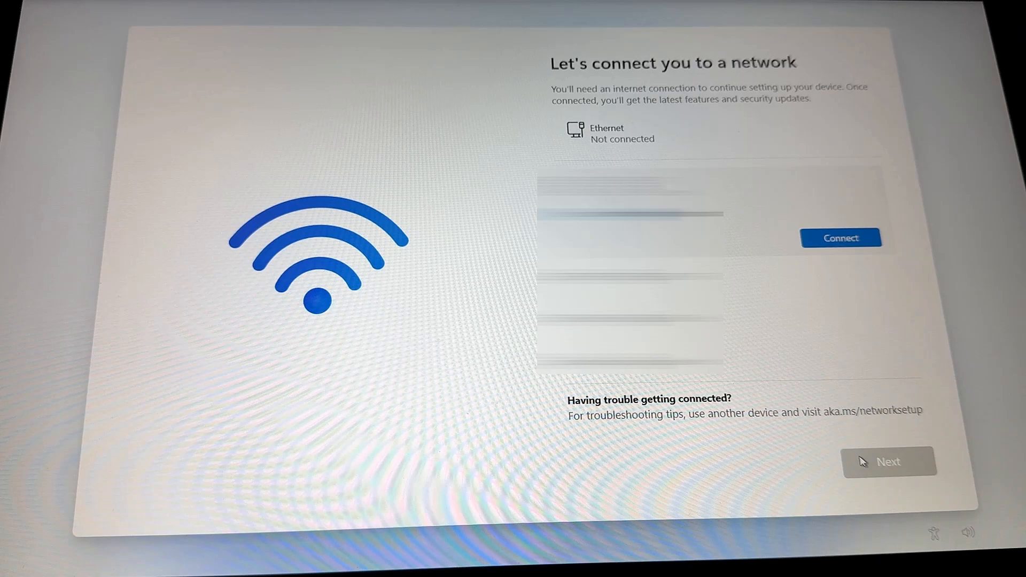
key("shift+F10")
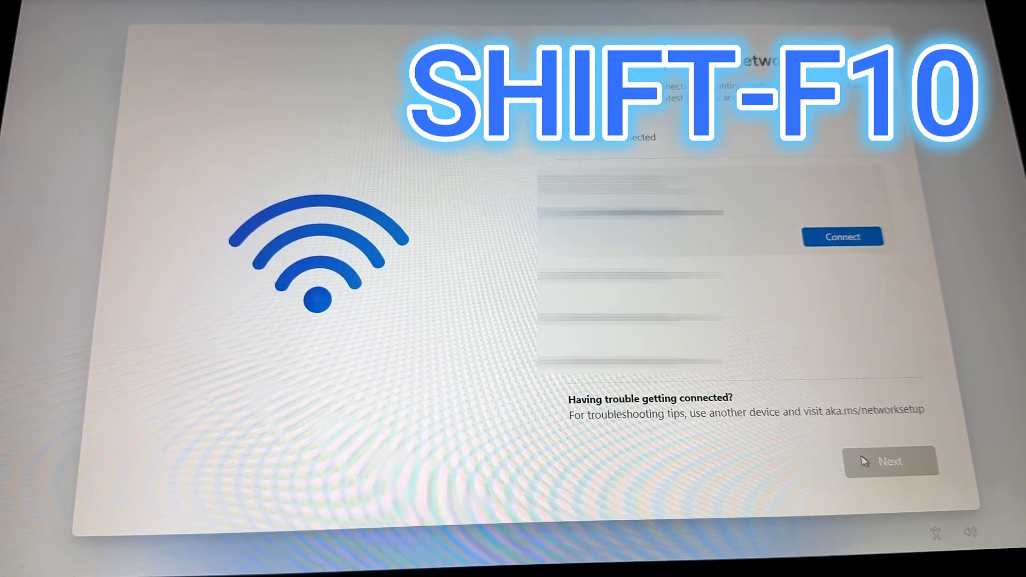
From a Shift+F10 Command Prompt, run 'start ms-cxh:localonly' to open local-account creation.
key("shift+f10")
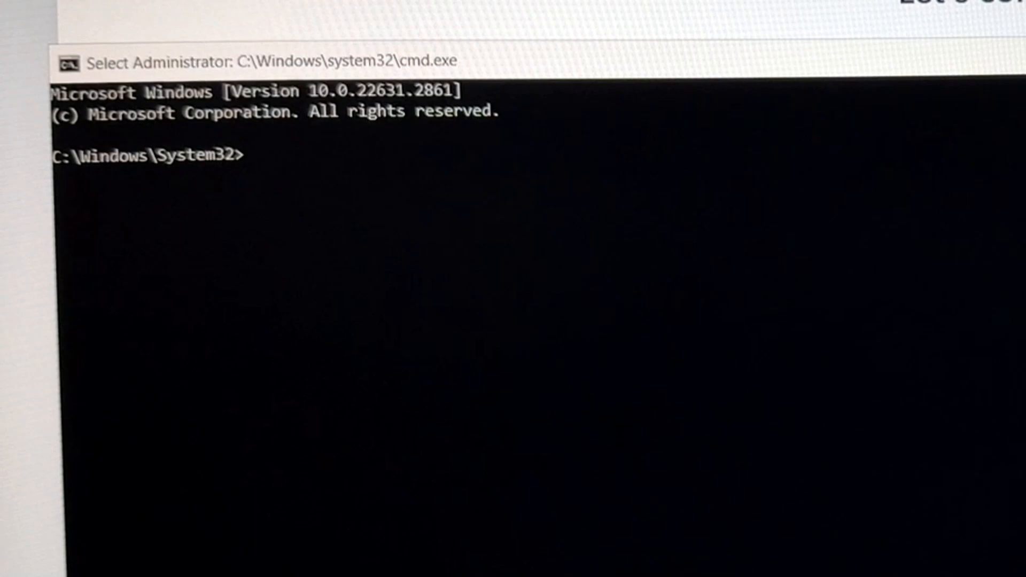
type("start")
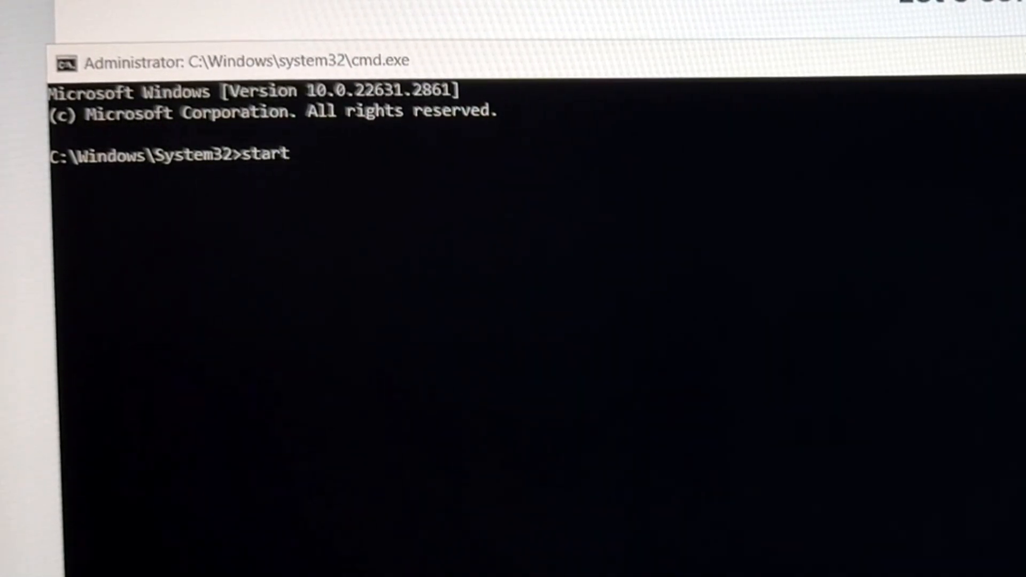
type("ms-")
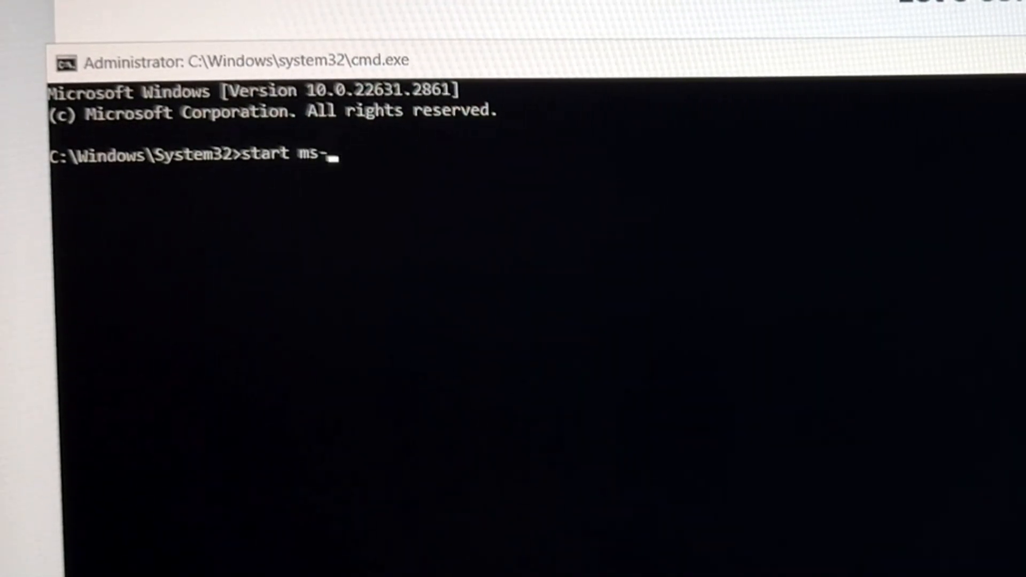
type("cxh:localonly")
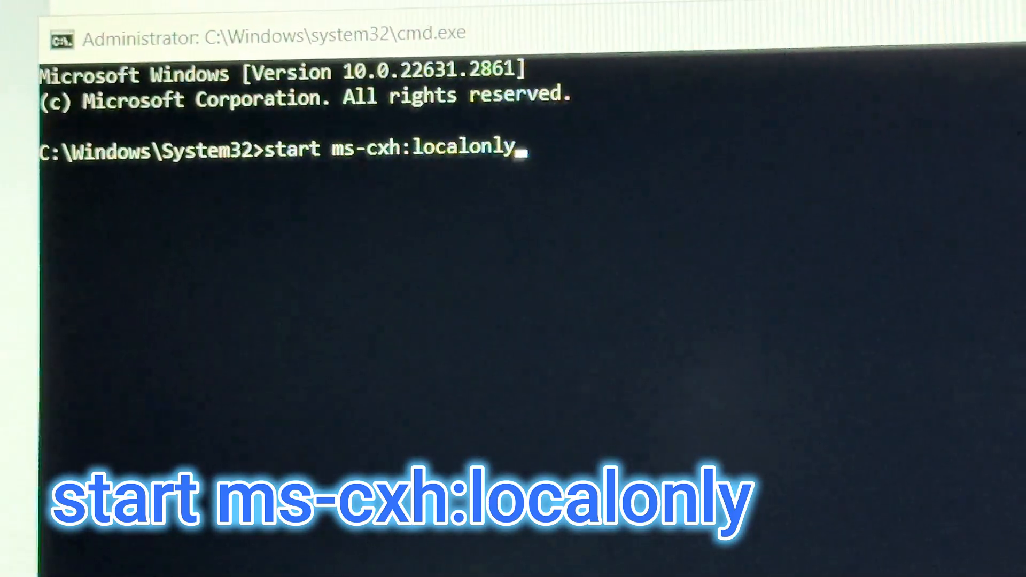
key("Return")
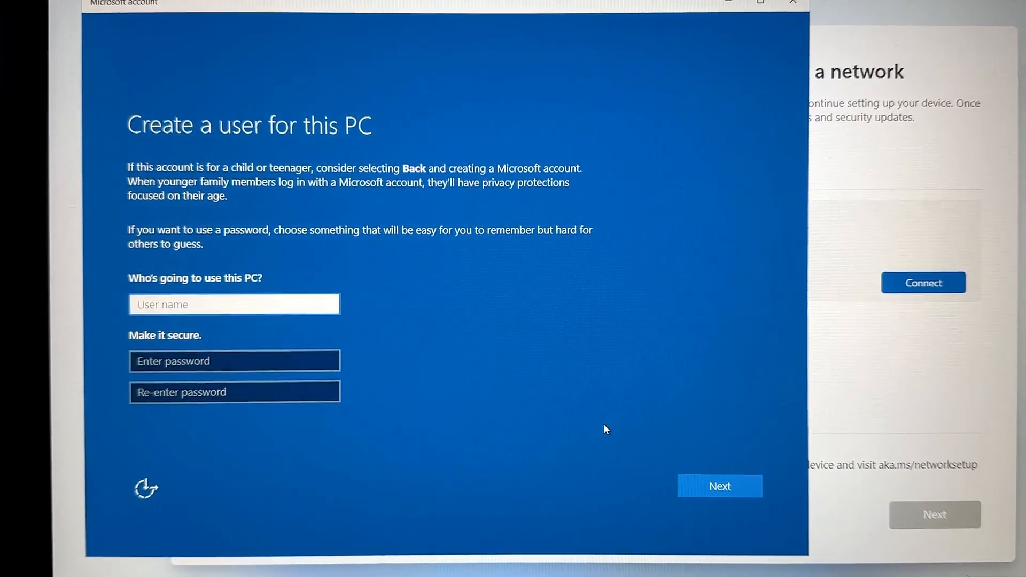
Create the local account 'User' with blank passwords and continue.
type("User")
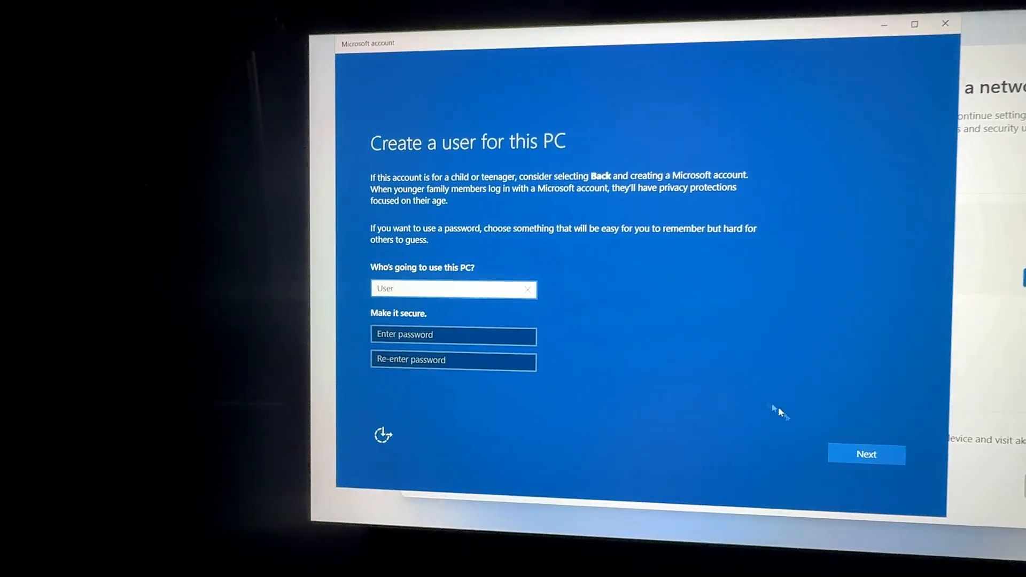
left_click(865, 455)
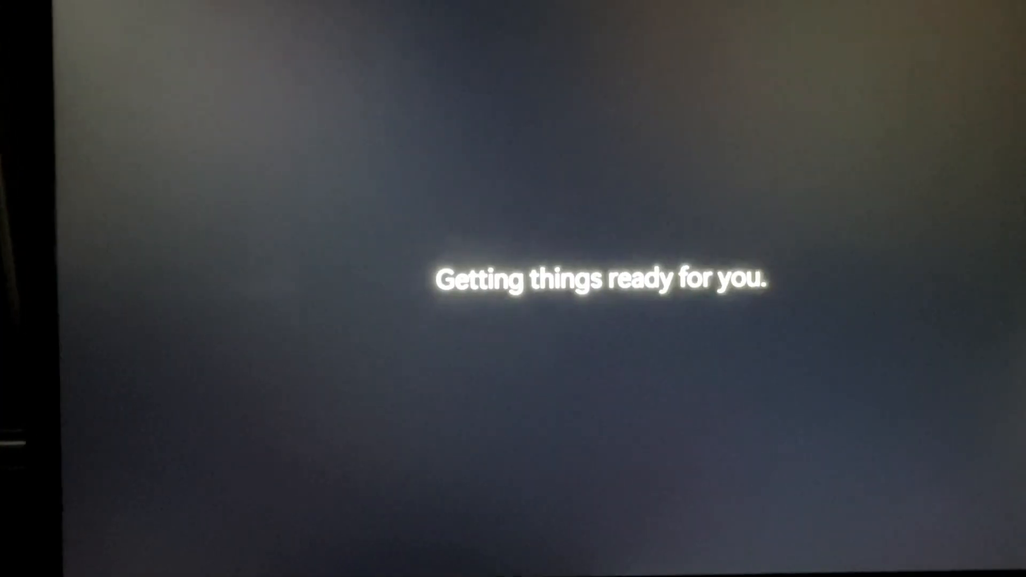